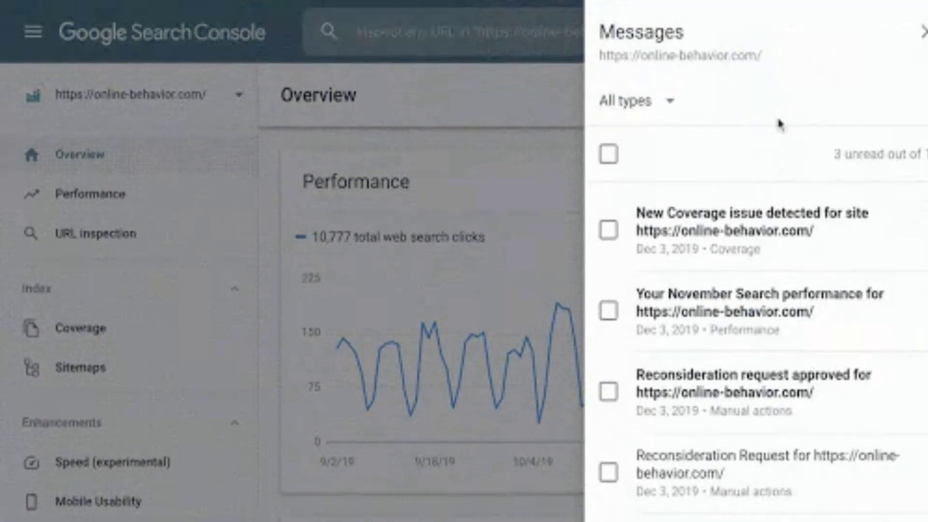
# Add a Google Search Console Chart widget to the cognitiveSEO dashboard.
pyautogui.scroll(-3)
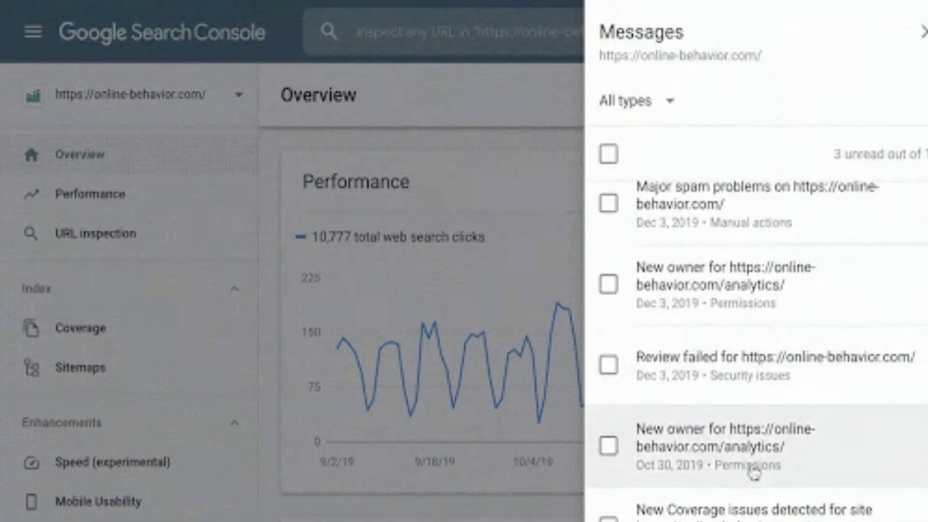
pyautogui.scroll(-3)
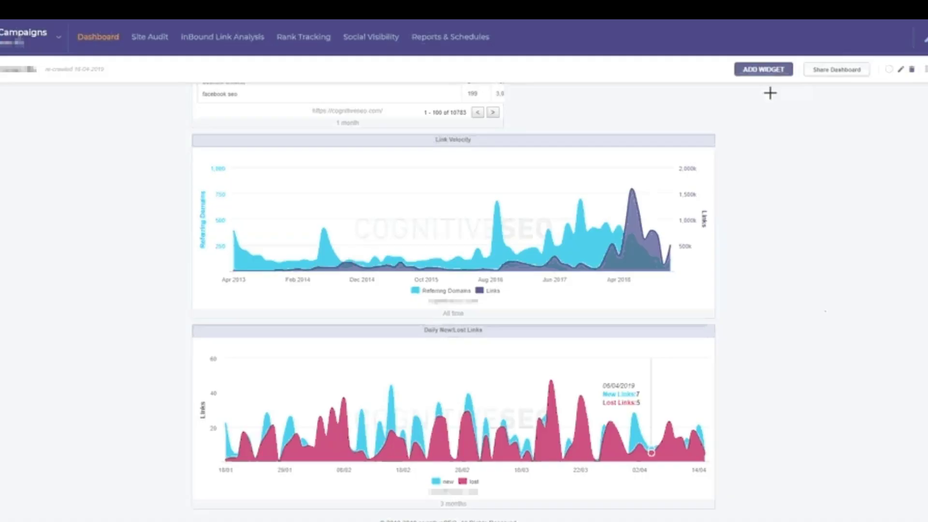
pyautogui.click(763, 70)
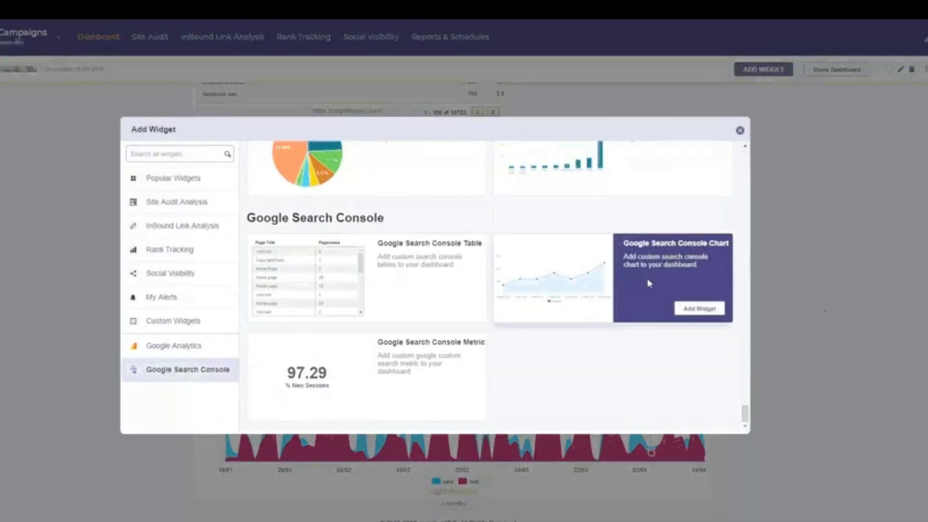
pyautogui.click(699, 307)
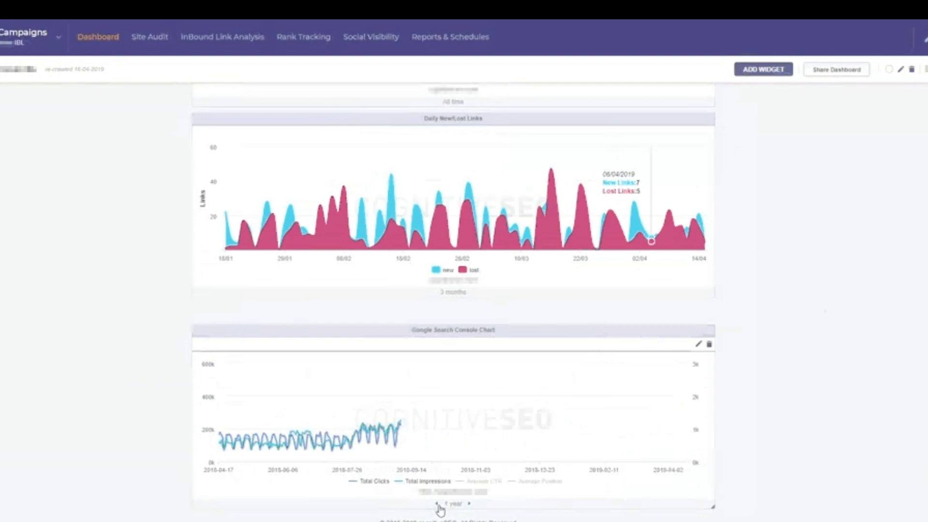
# Extend the chart's date range from 1 year to 2 years of clicks and impressions.
pyautogui.click(467, 504)
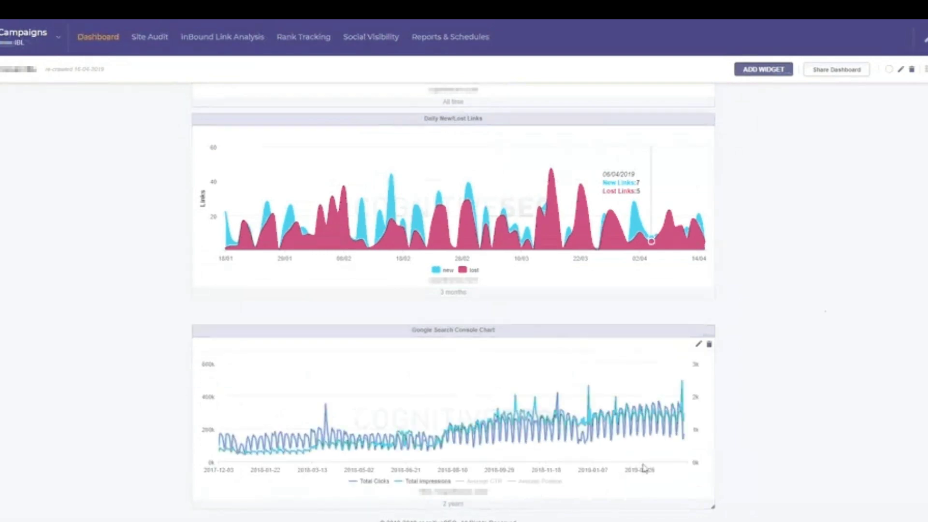
pyautogui.click(763, 70)
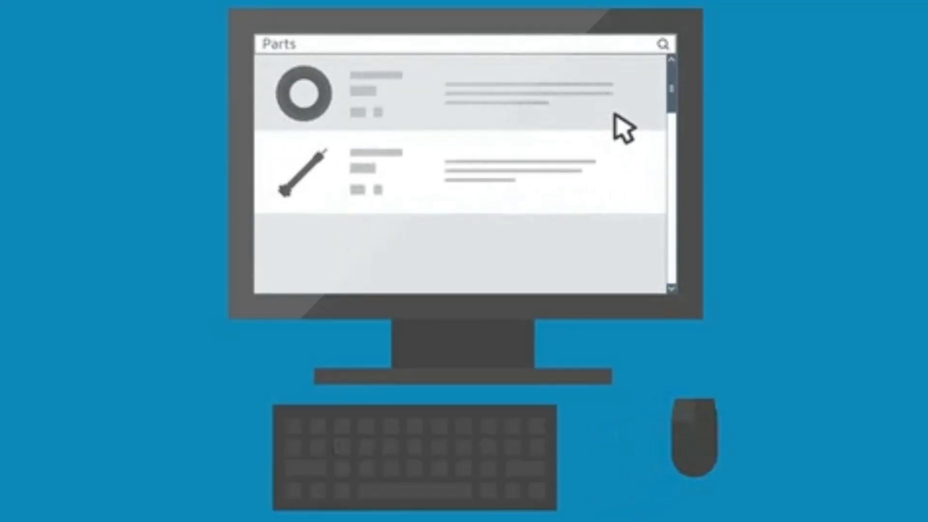
pyautogui.scroll(-3)
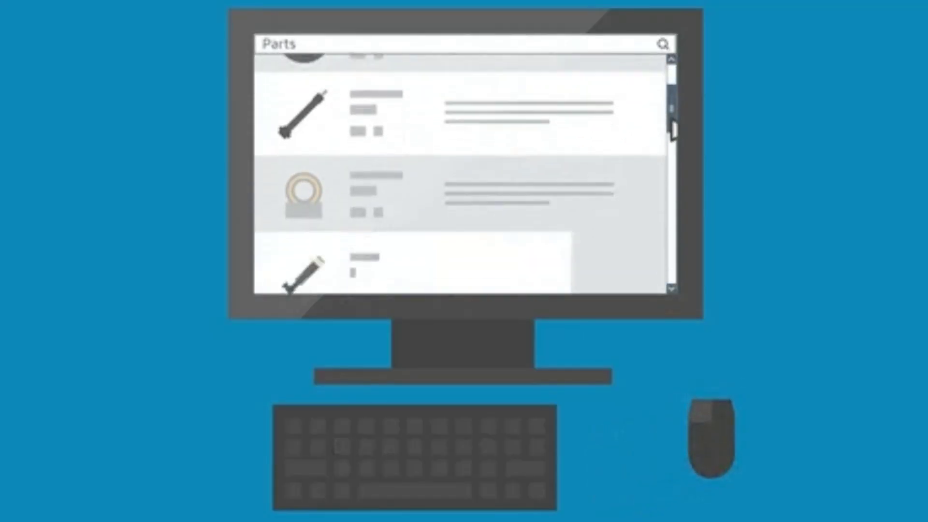
pyautogui.scroll(-3)
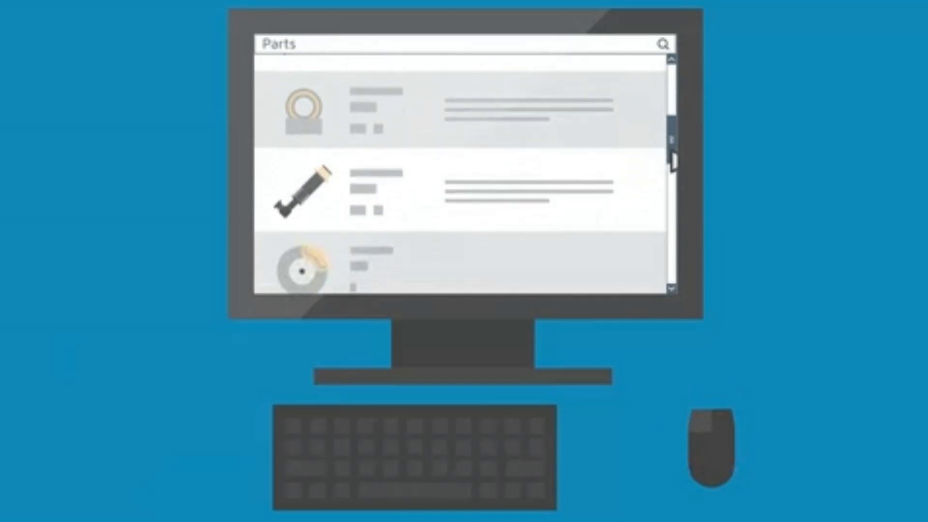
pyautogui.scroll(-3)
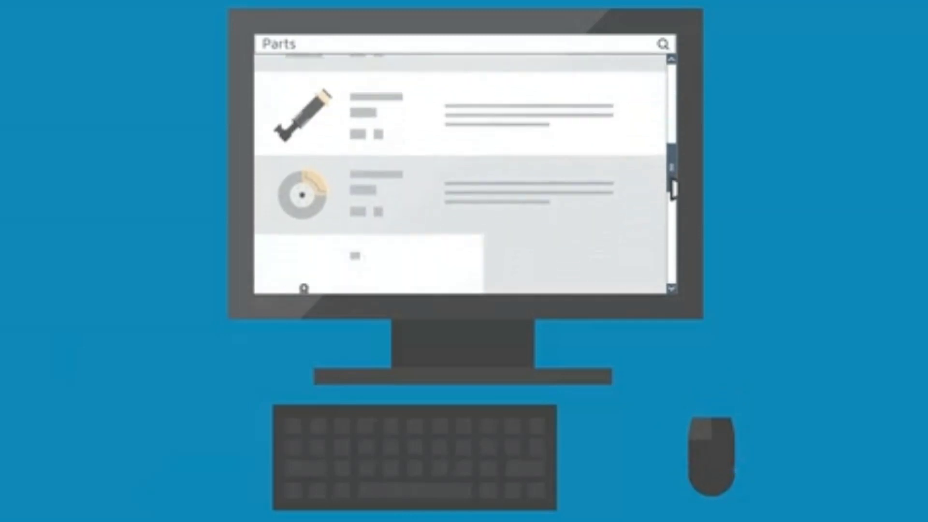